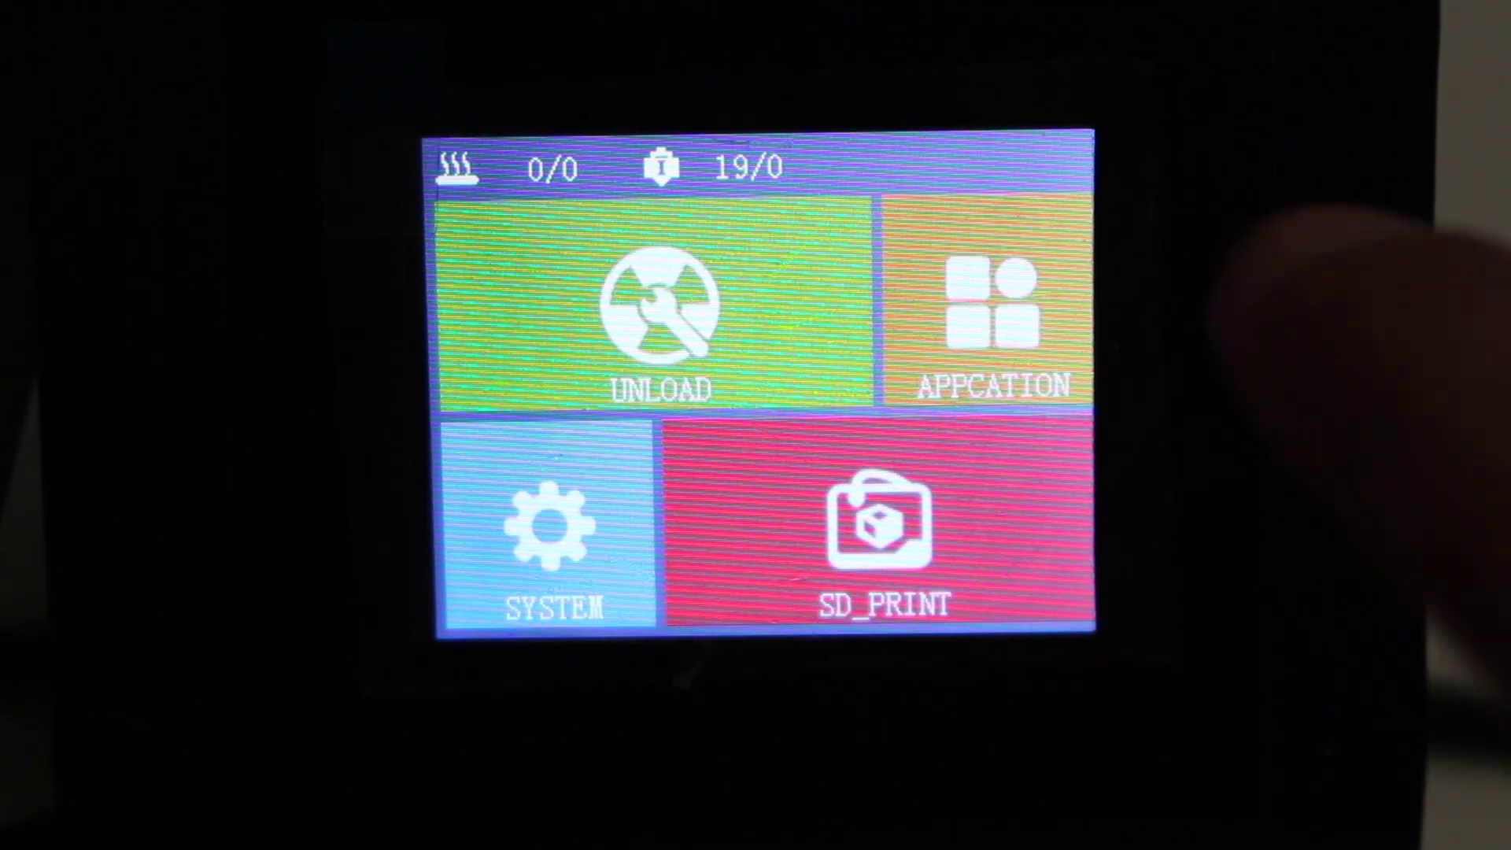
- Open the APPCATION submenu from the main menu to reach preheat, movement and leveling options
{"action": "left_click", "coordinate": [984, 308]}
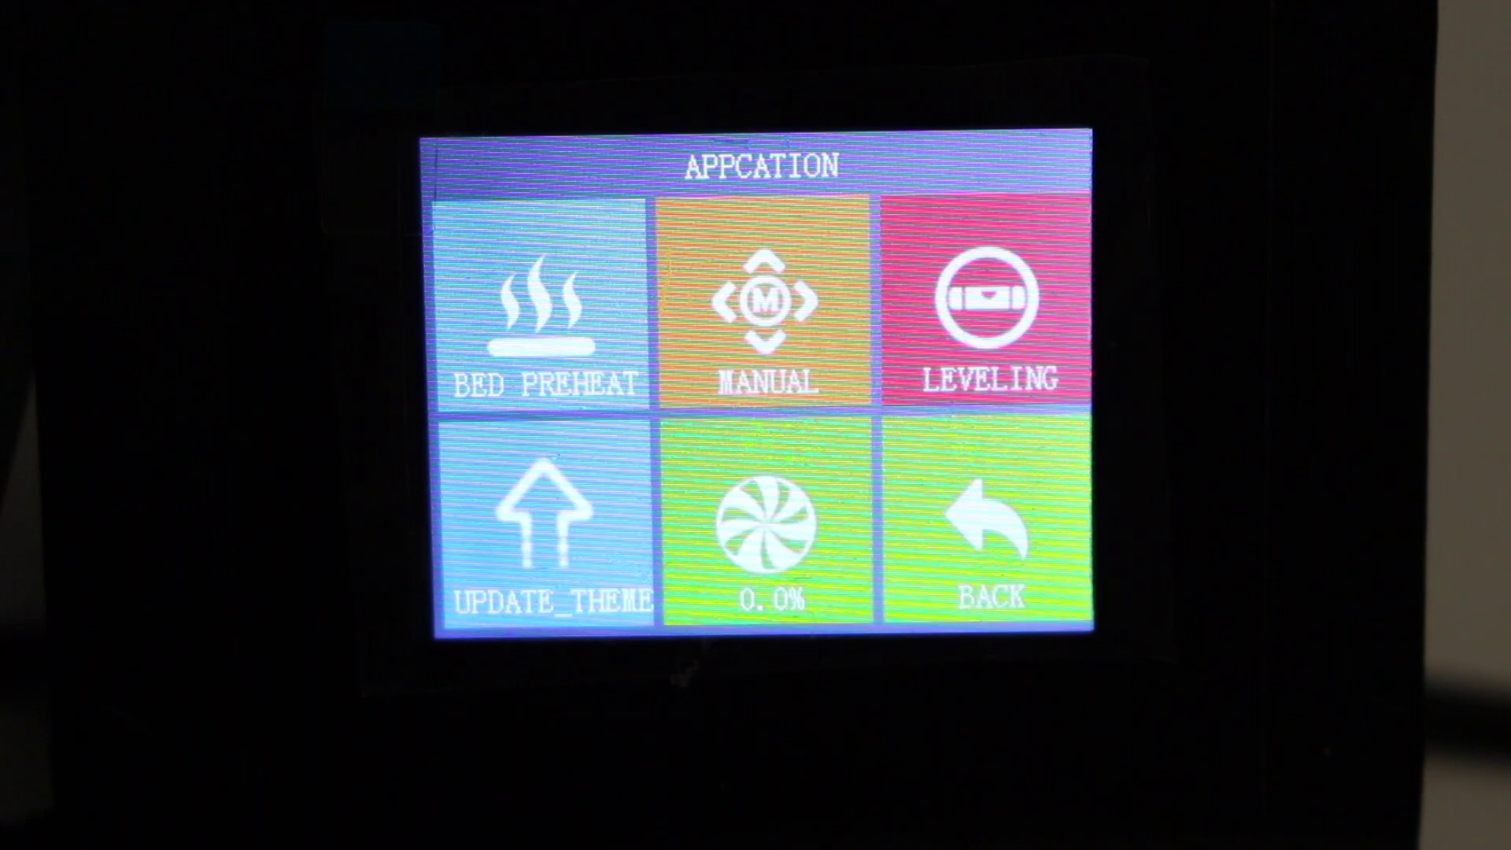